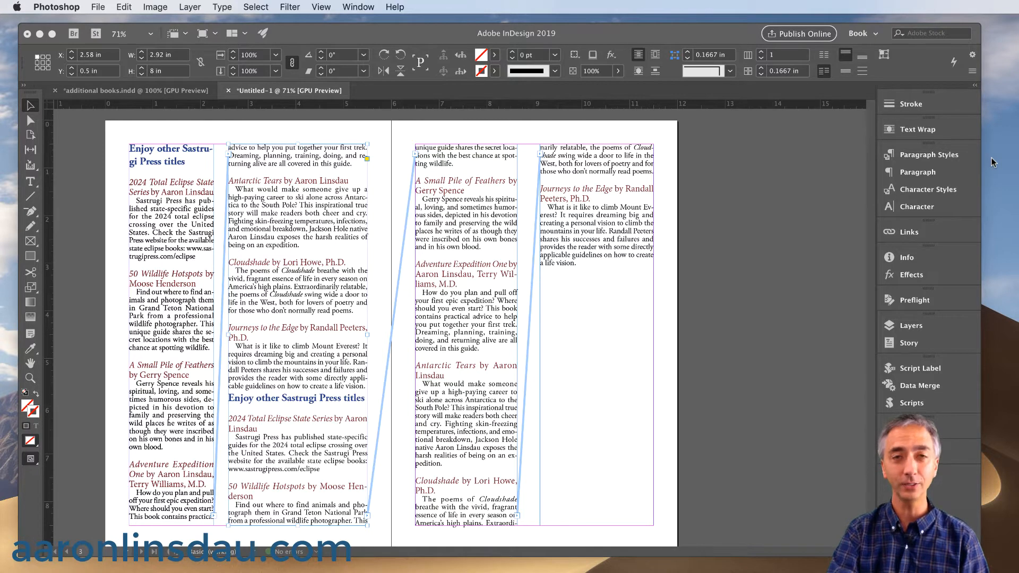
pyautogui.moveTo(519, 232)
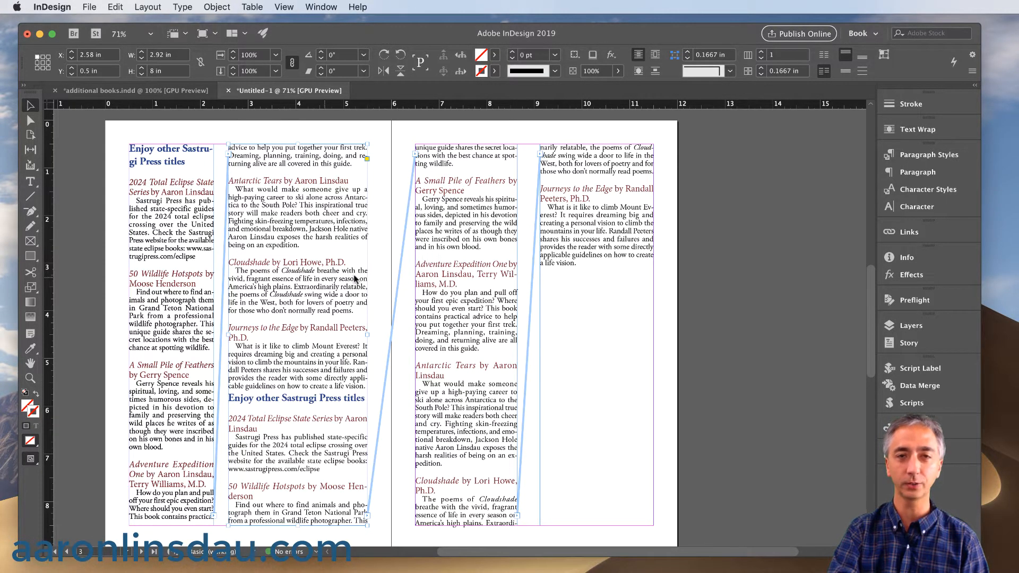
pyautogui.moveTo(357, 468)
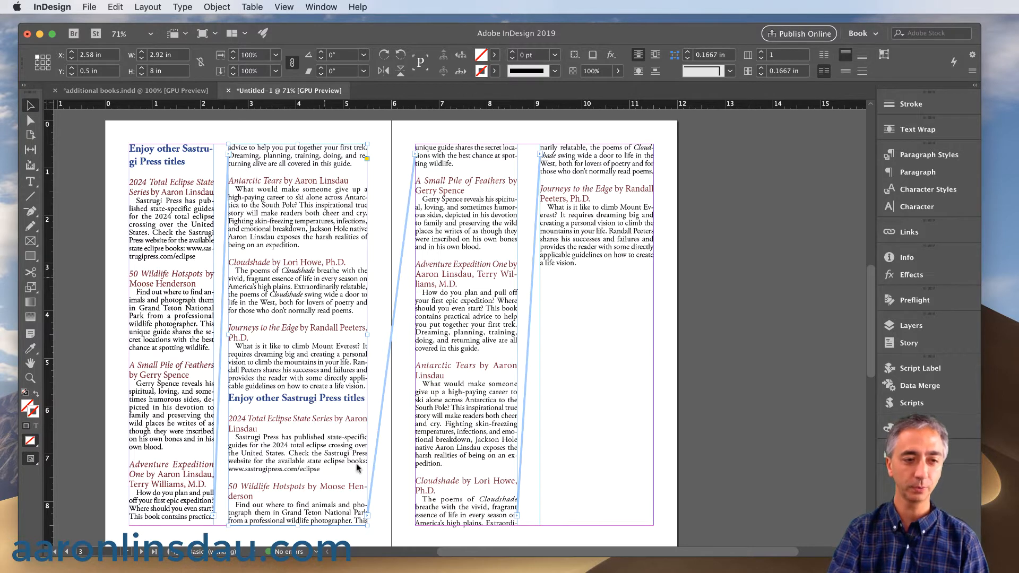
pyautogui.moveTo(333, 528)
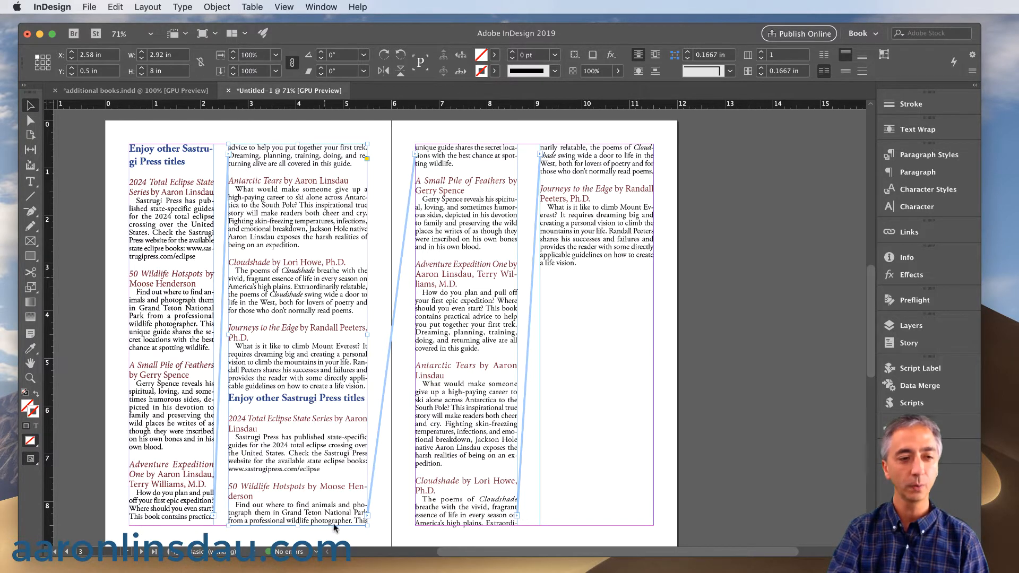
# - Select a threaded text frame on the spread, then bring up the Window menu's panel list
pyautogui.click(29, 180)
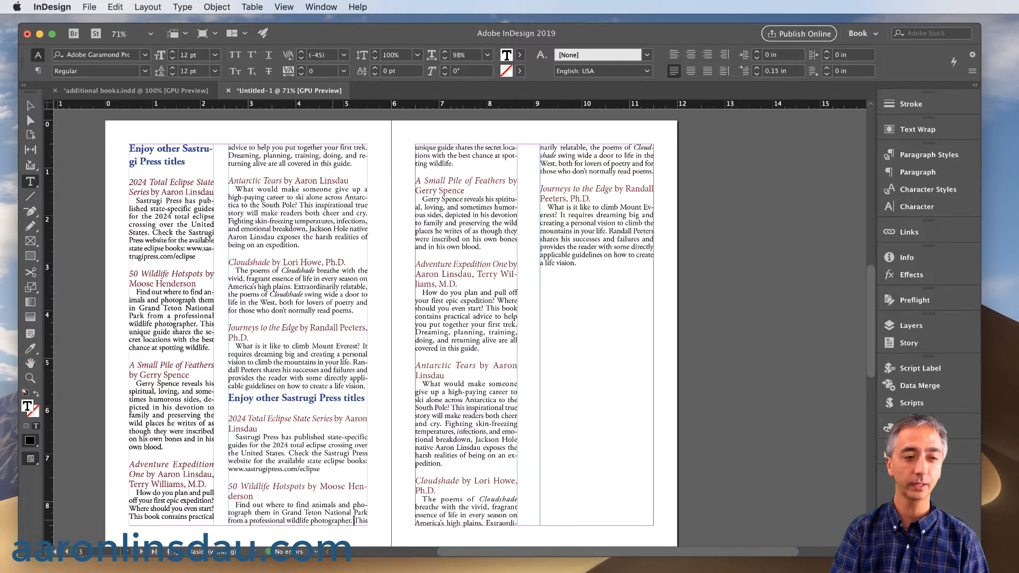
pyautogui.click(327, 54)
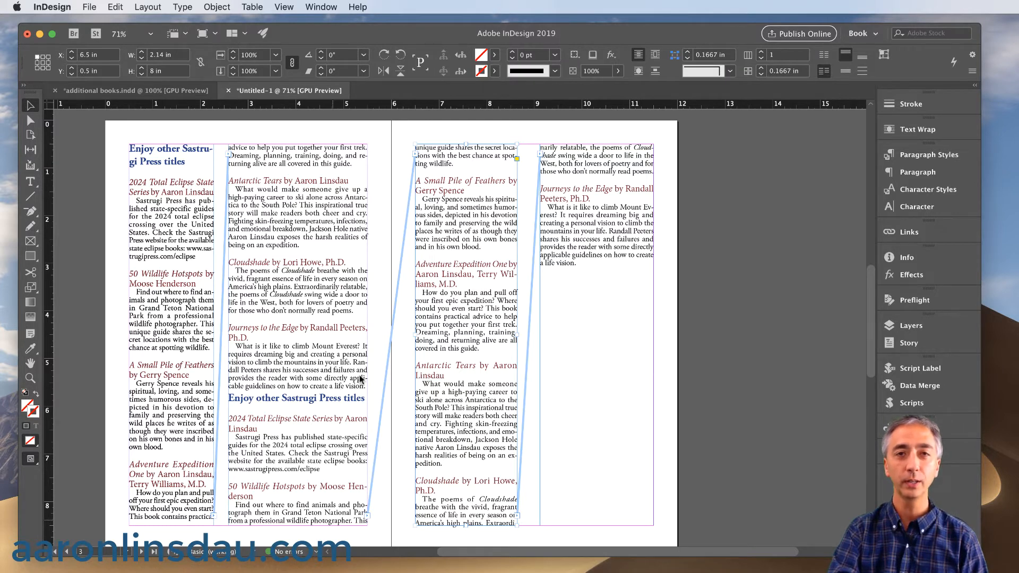
pyautogui.click(910, 402)
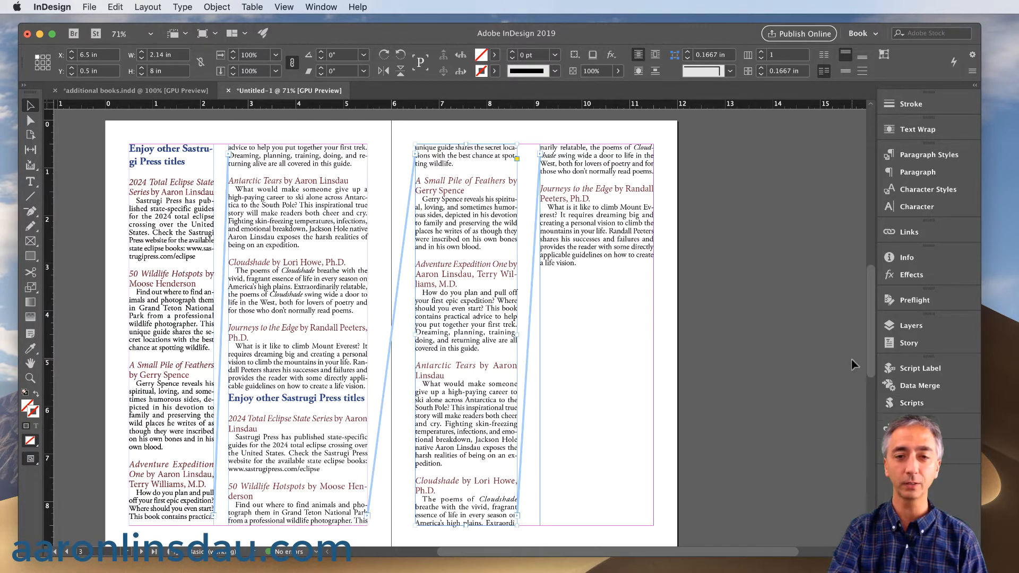
pyautogui.click(319, 8)
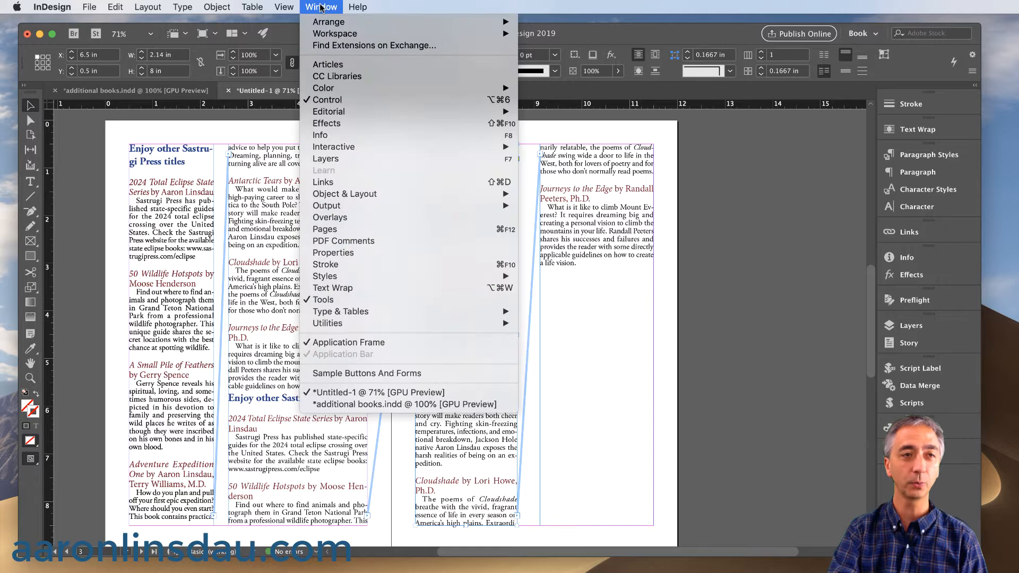
pyautogui.moveTo(328, 322)
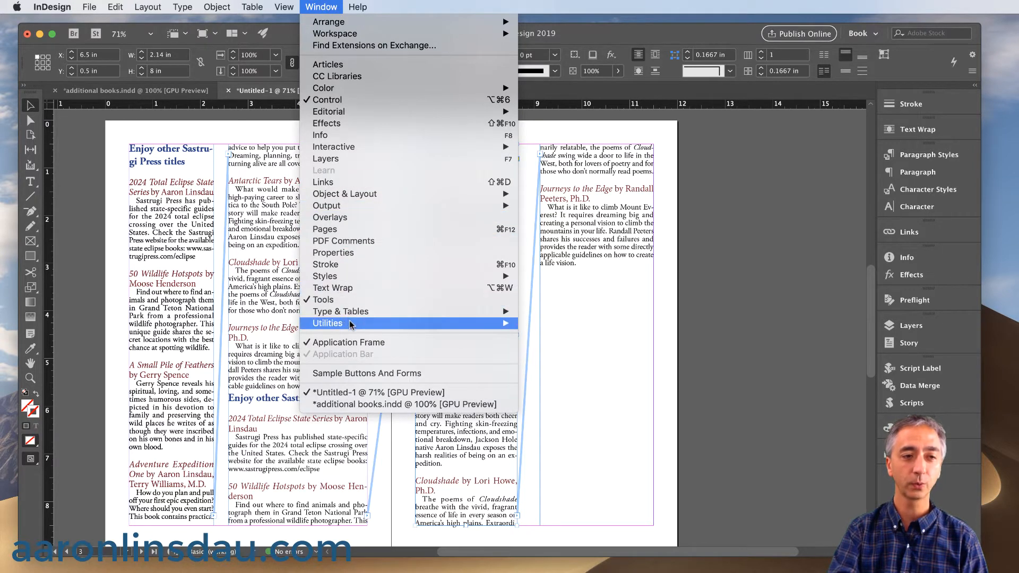
pyautogui.moveTo(327, 322)
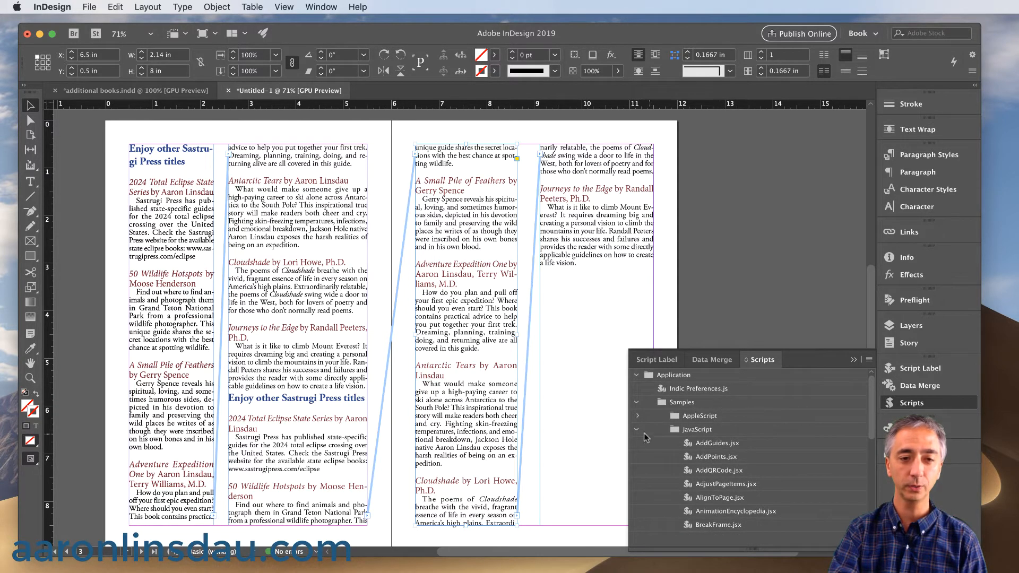
# - Collapse then re-expand the Application and sample JavaScript folders to reveal SplitStory.jsx
pyautogui.click(638, 429)
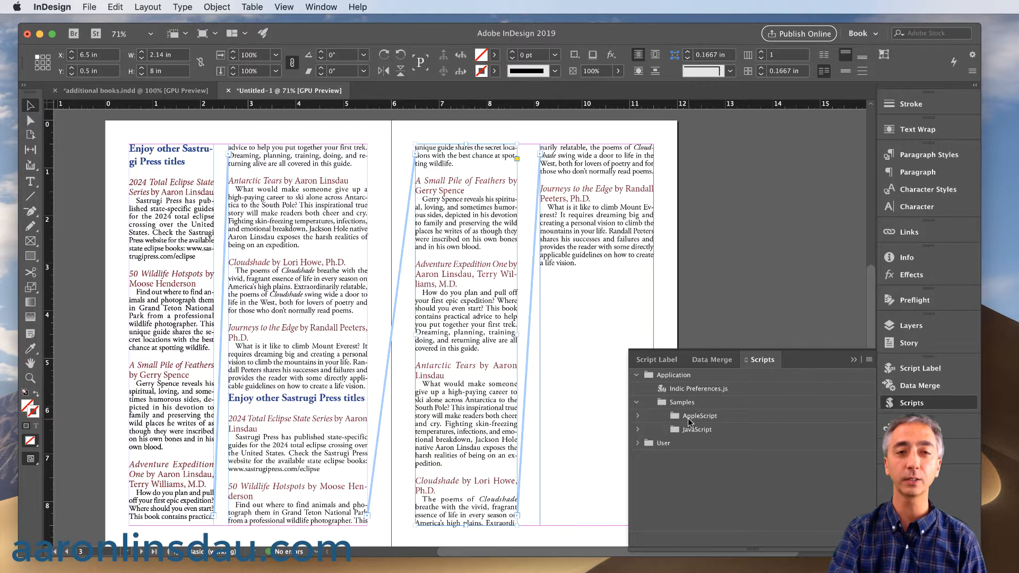
pyautogui.click(638, 375)
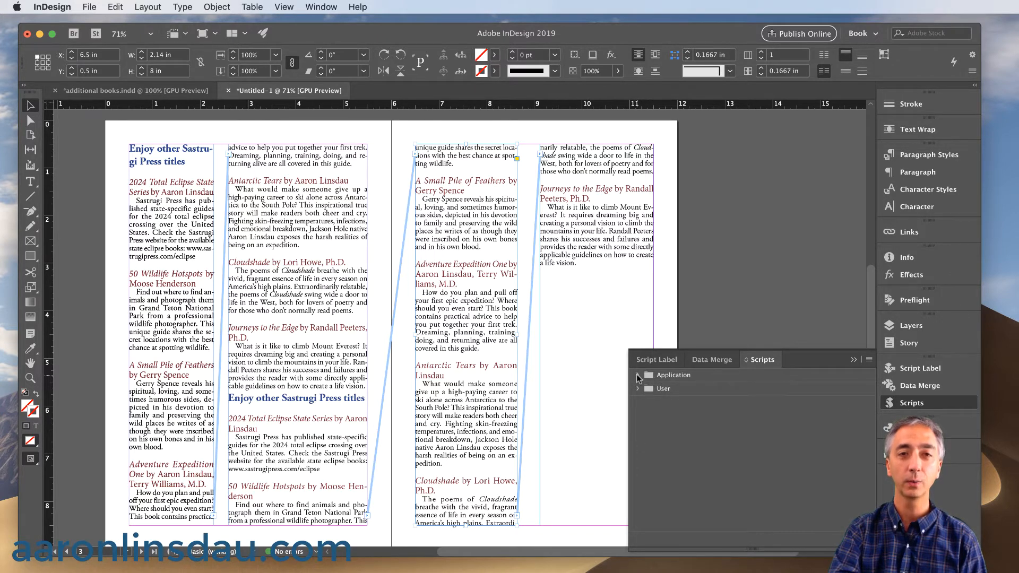
pyautogui.click(638, 374)
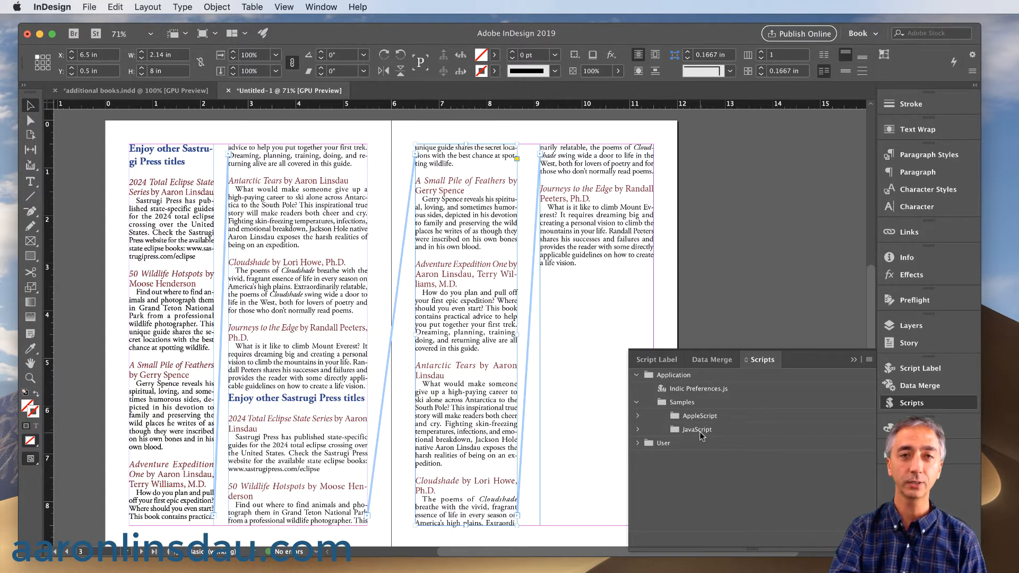
pyautogui.moveTo(638, 432)
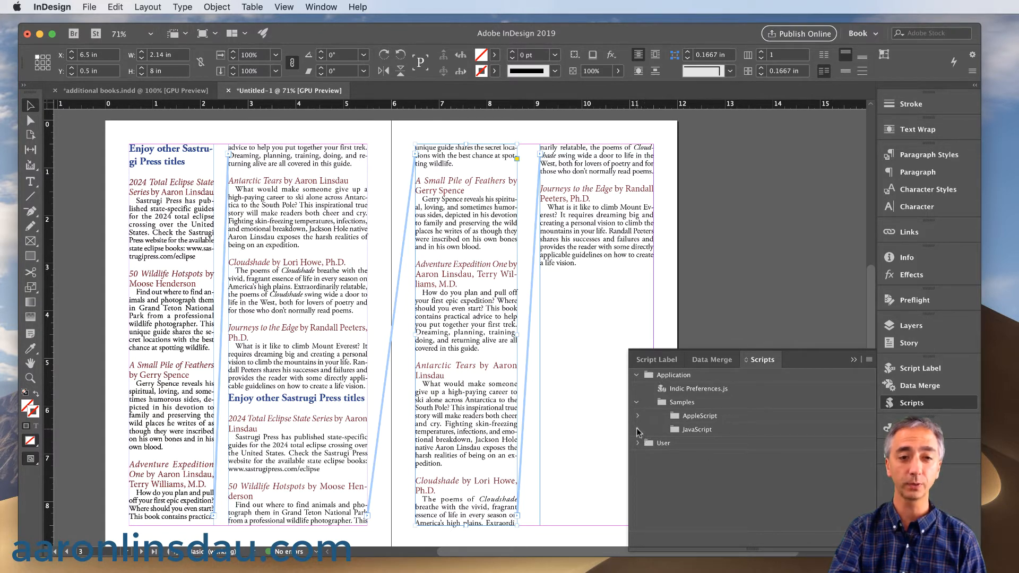
pyautogui.click(638, 428)
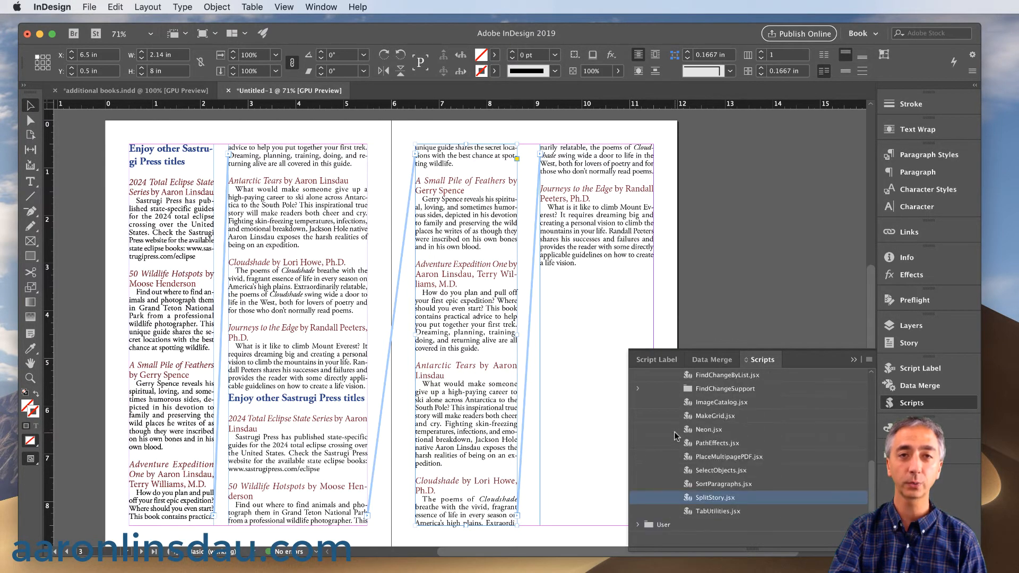
pyautogui.moveTo(750, 499)
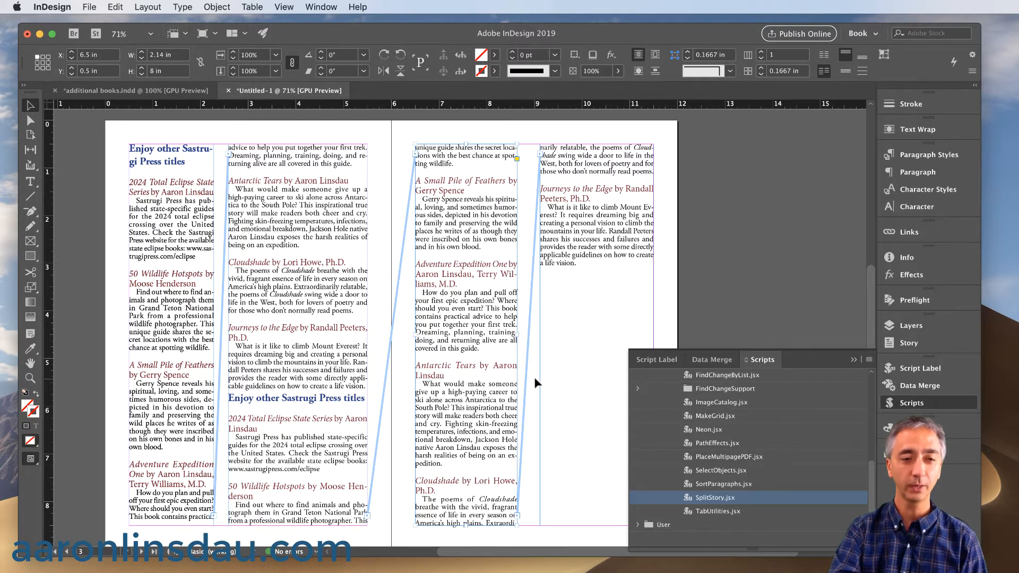
pyautogui.moveTo(447, 376)
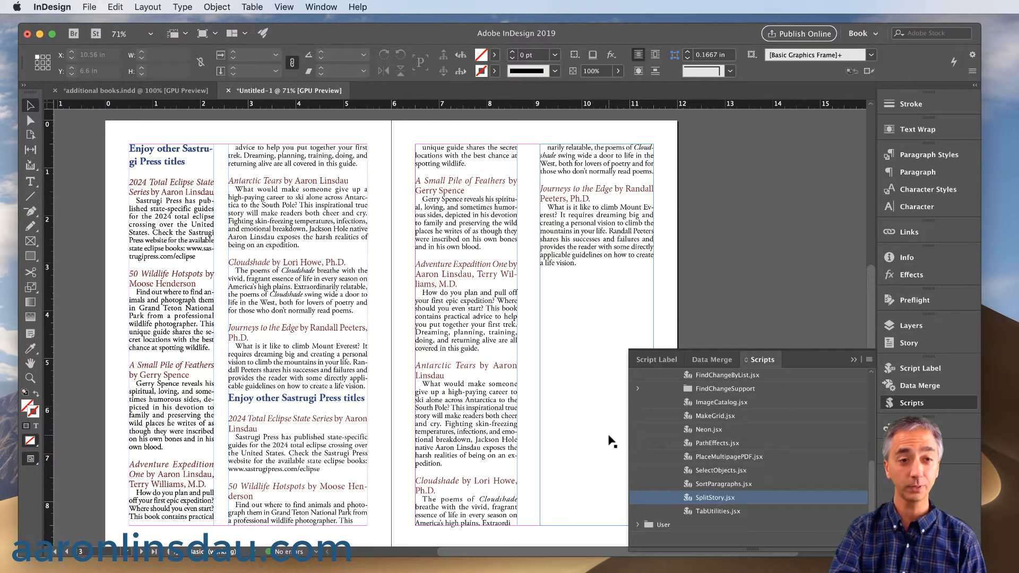
pyautogui.moveTo(550, 403)
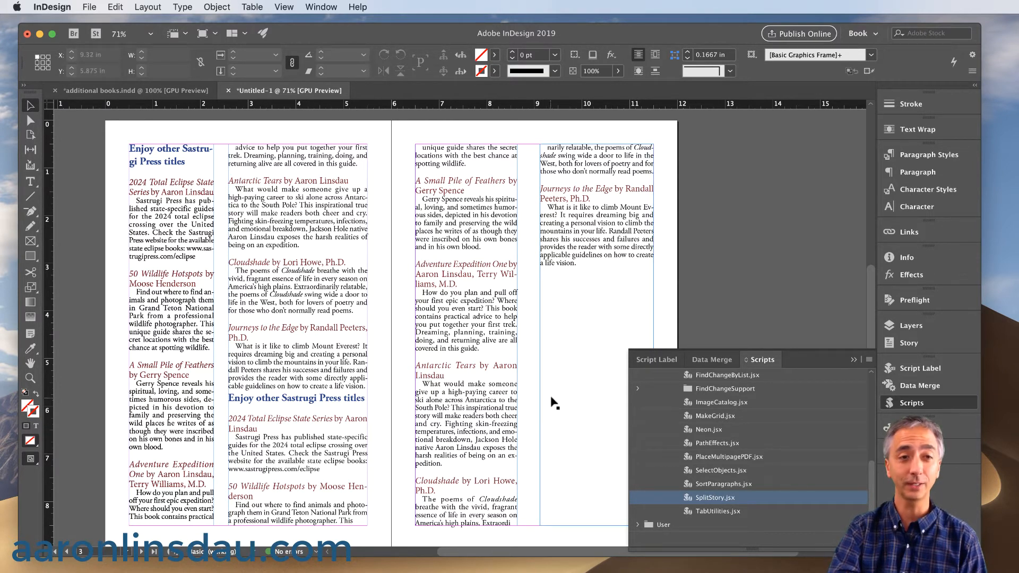